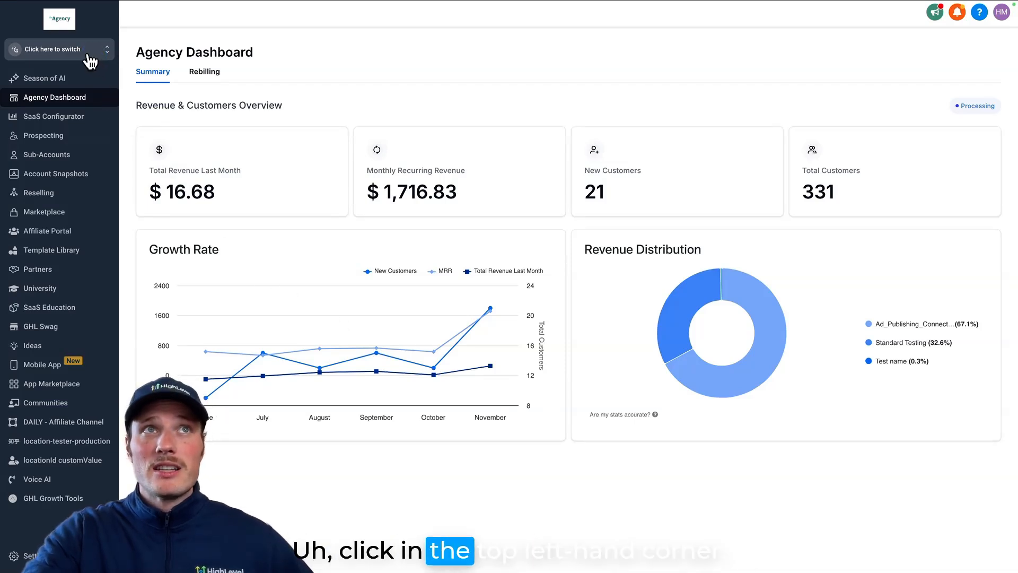
# Glance at the account list, then view the agency-level Phone Integration settings for LeadConnector
pyautogui.click(60, 50)
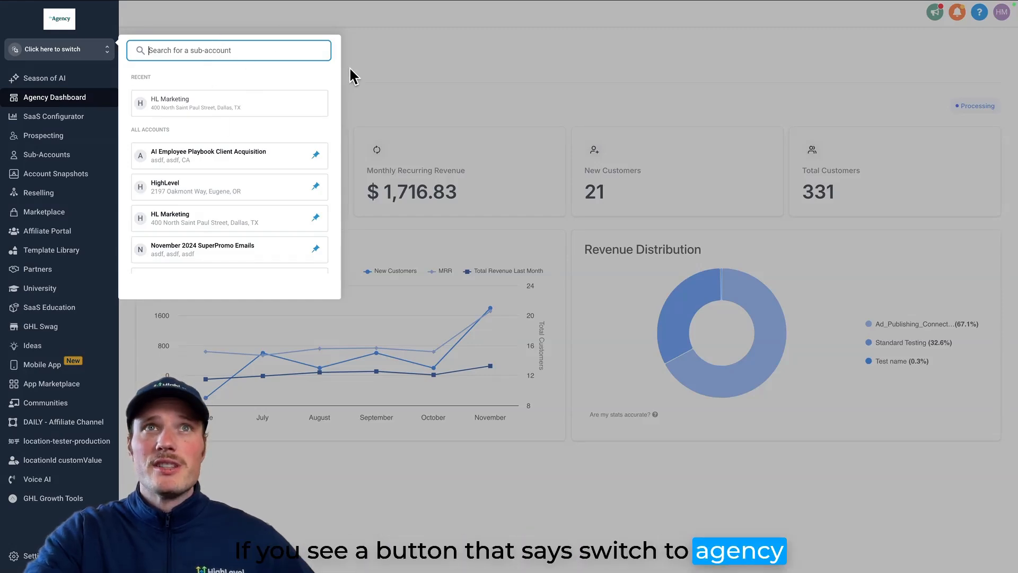
pyautogui.click(106, 49)
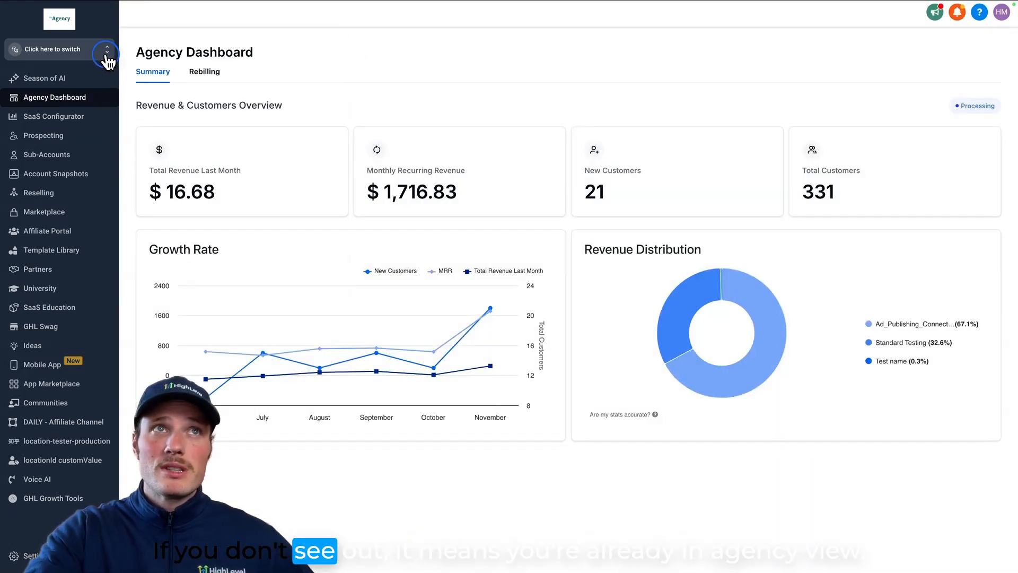
pyautogui.moveTo(88, 113)
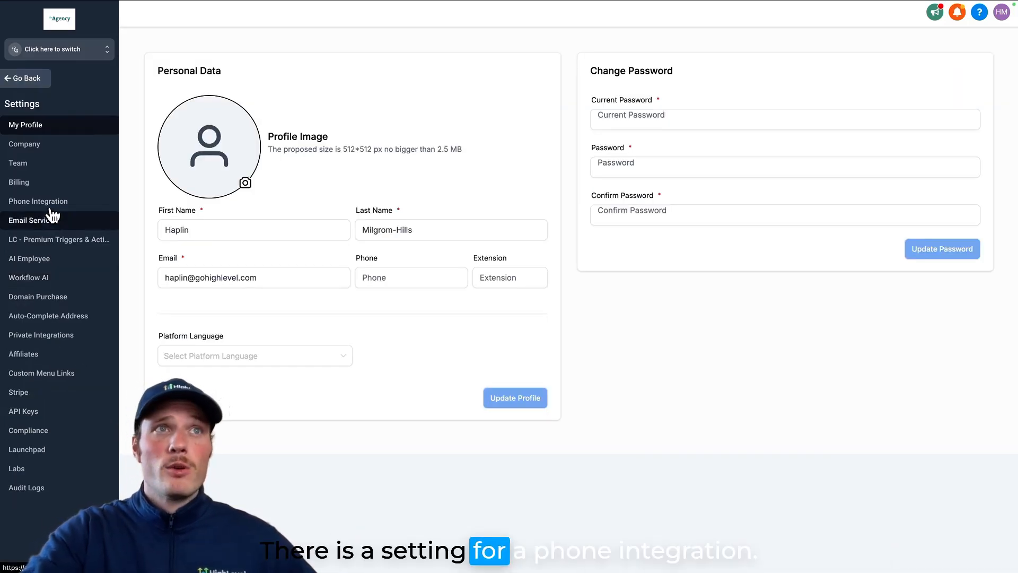
pyautogui.click(37, 201)
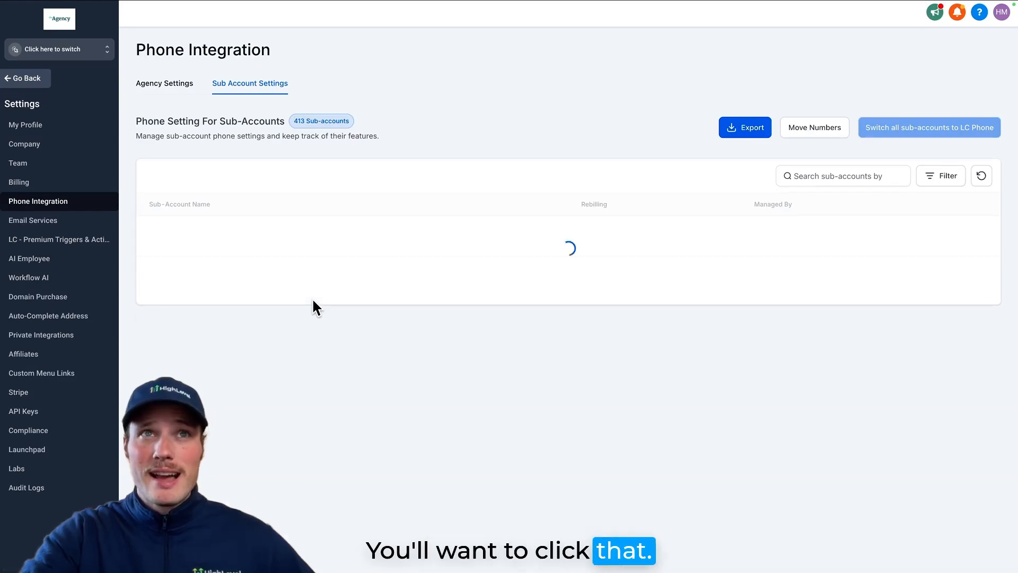
pyautogui.click(165, 83)
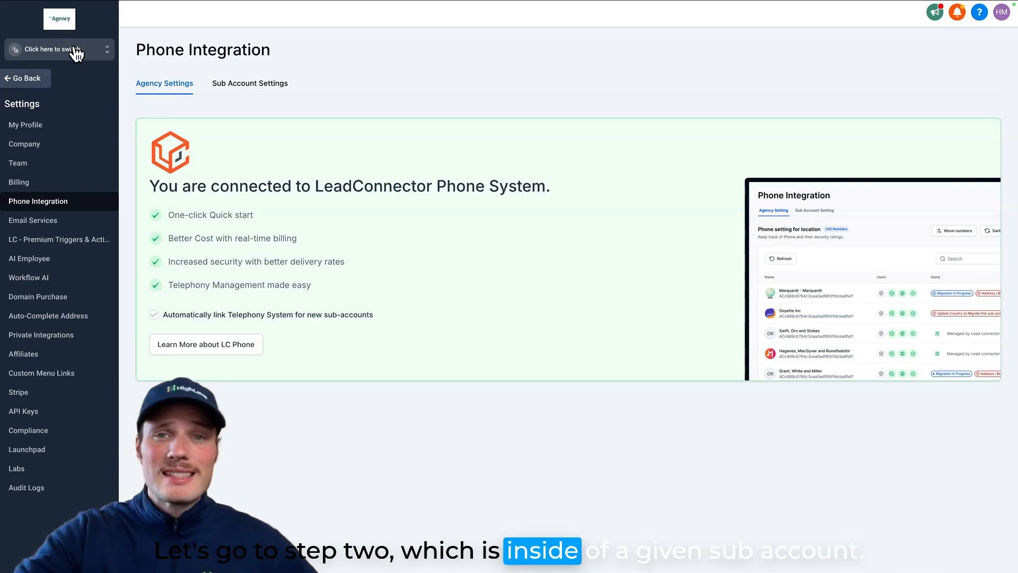
# Switch into the Chase Sandbox sub-account and view its phone number settings
pyautogui.click(58, 50)
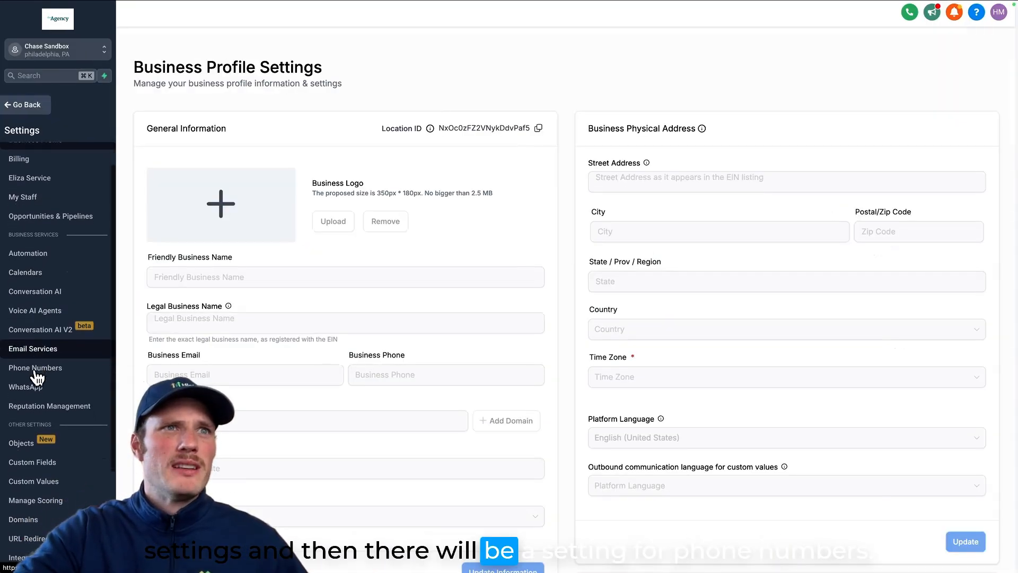
pyautogui.click(35, 368)
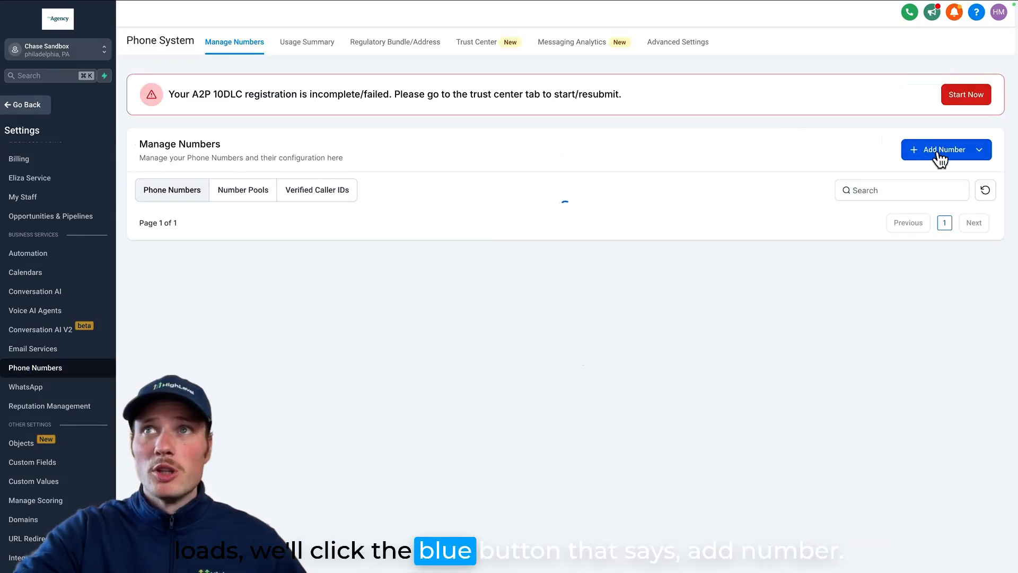
# Start adding a new number from the Manage Numbers tab to list United States local numbers
pyautogui.click(942, 149)
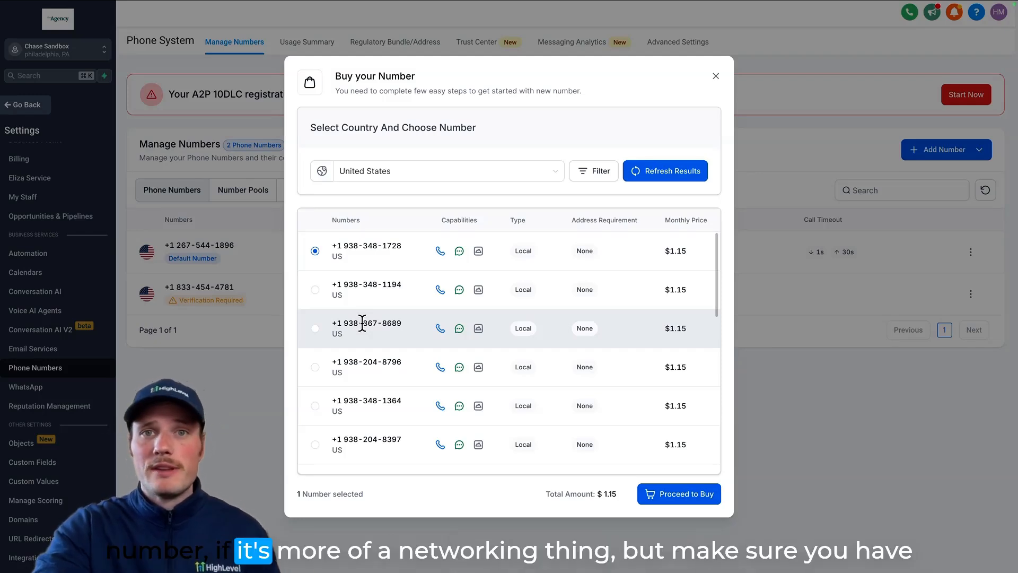
pyautogui.moveTo(368, 338)
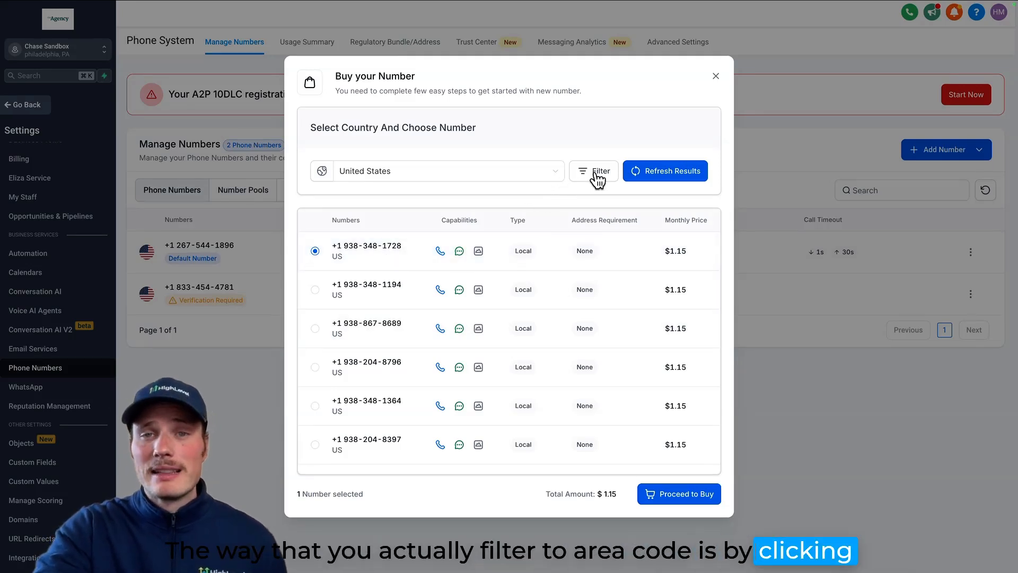
# Filter available numbers to area code 619 matching the first part, and pick one
pyautogui.click(593, 171)
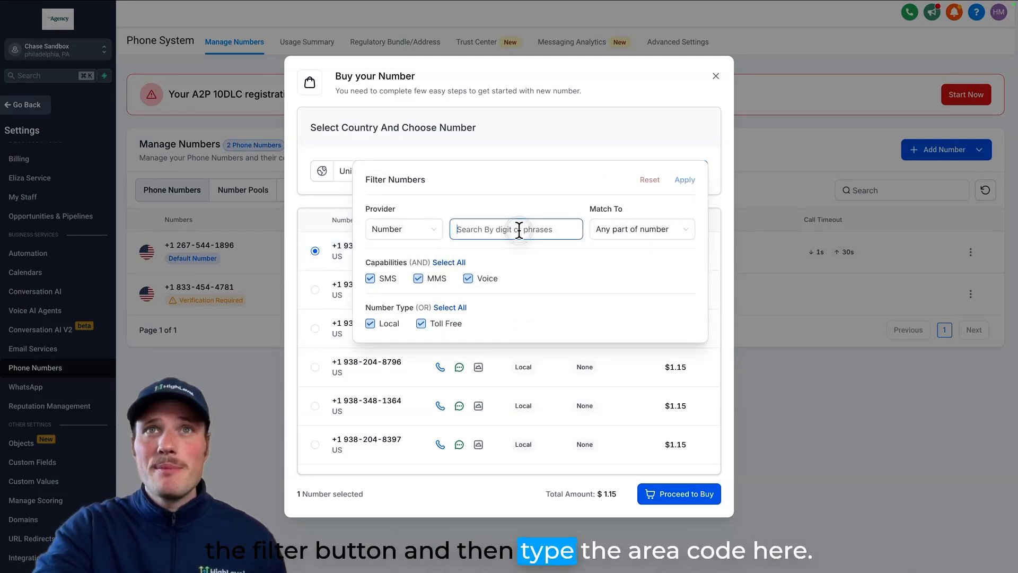
pyautogui.write('619')
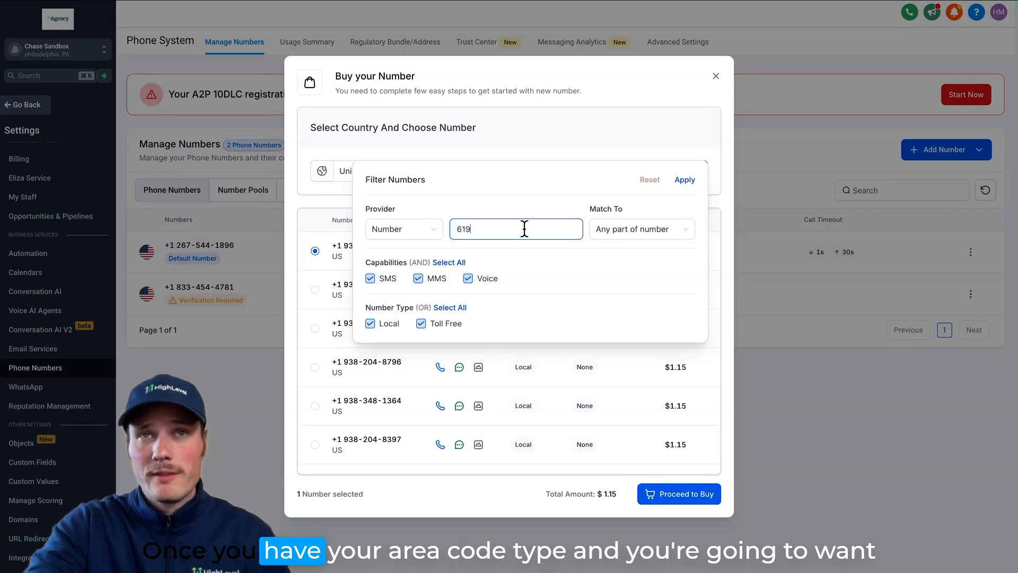
pyautogui.click(641, 229)
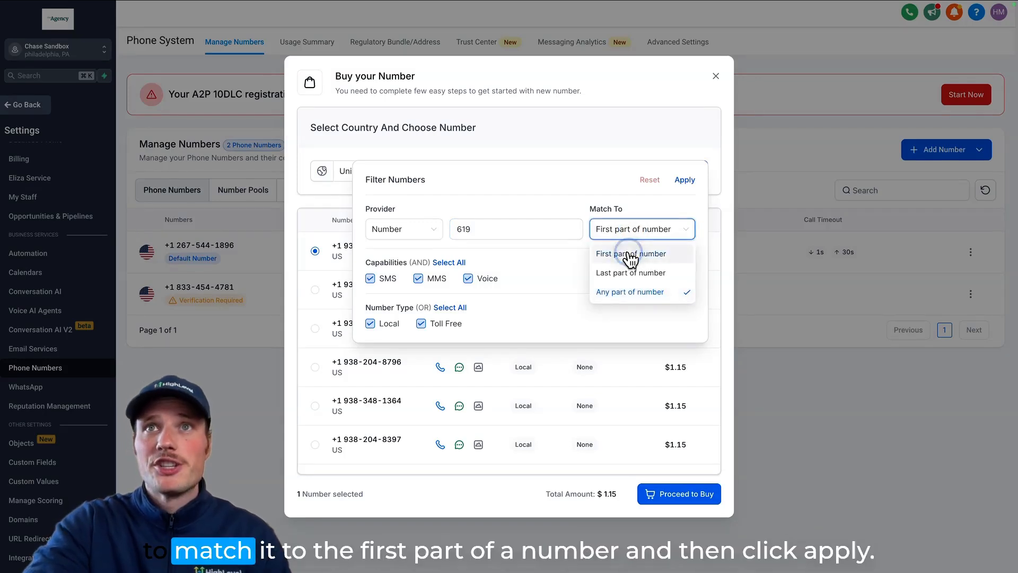
pyautogui.click(631, 253)
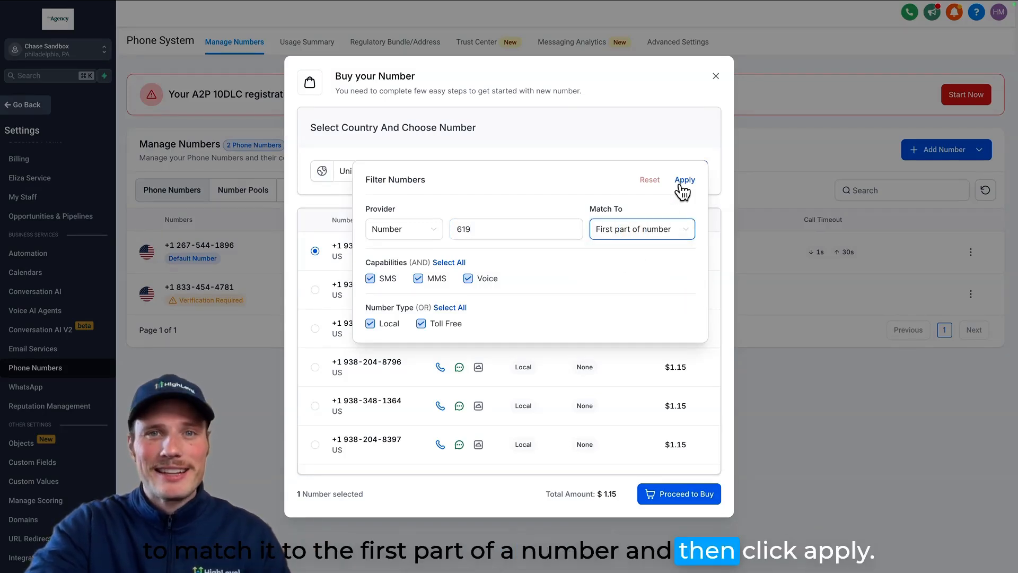
pyautogui.click(685, 180)
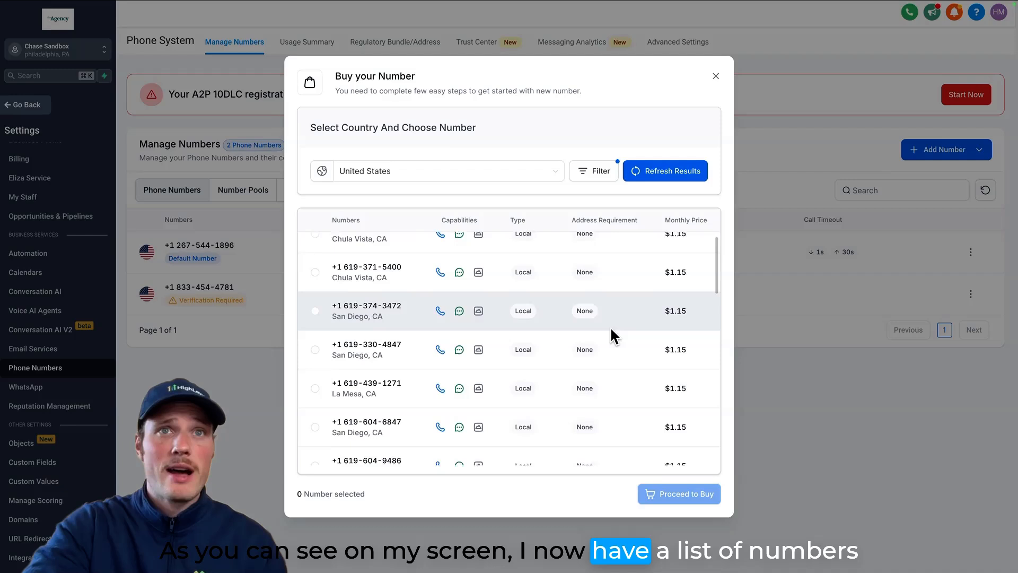
pyautogui.scroll(-3)
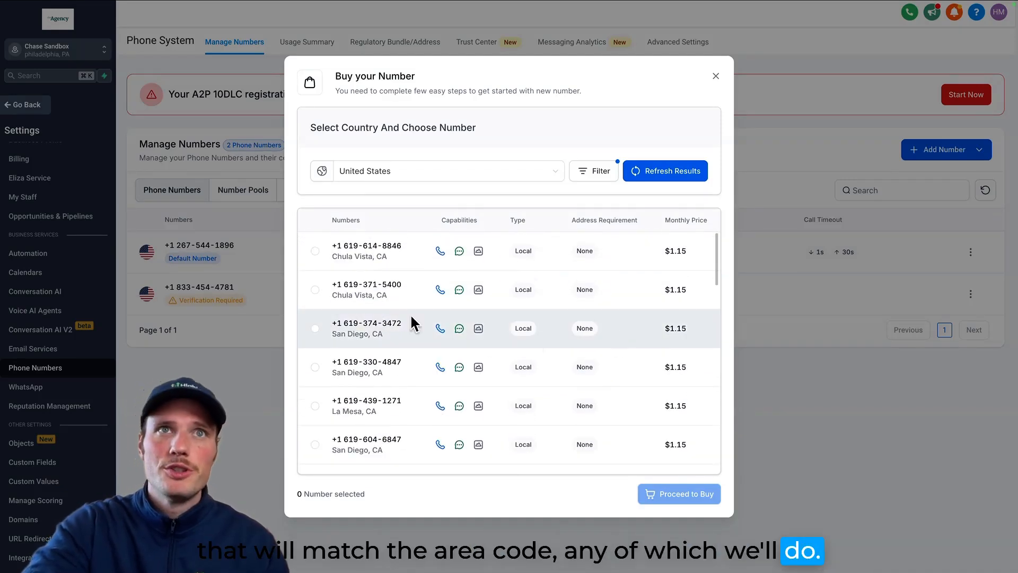
pyautogui.click(314, 251)
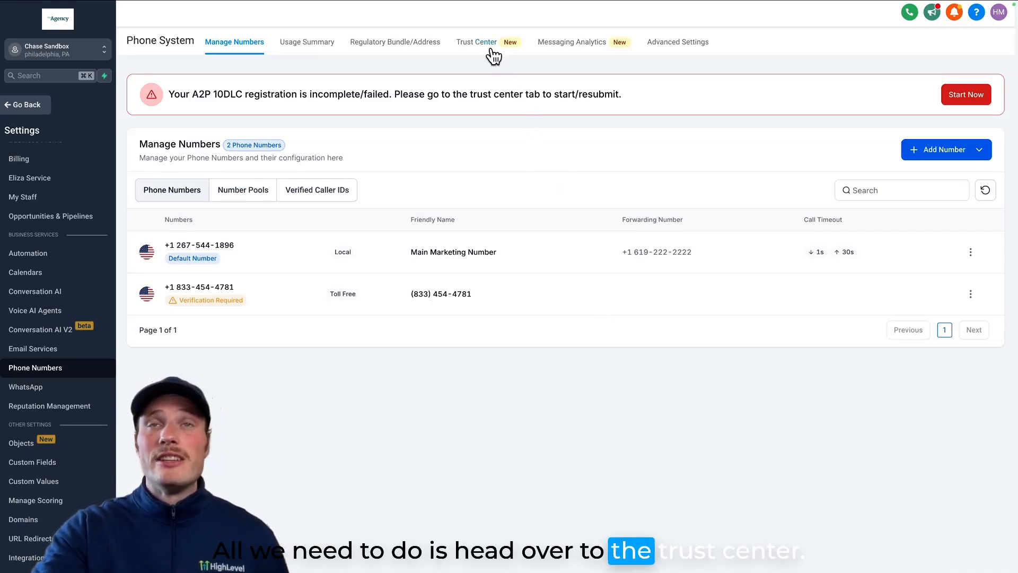
# Switch to the Trust Center tab to view the A2P wizard status
pyautogui.click(476, 42)
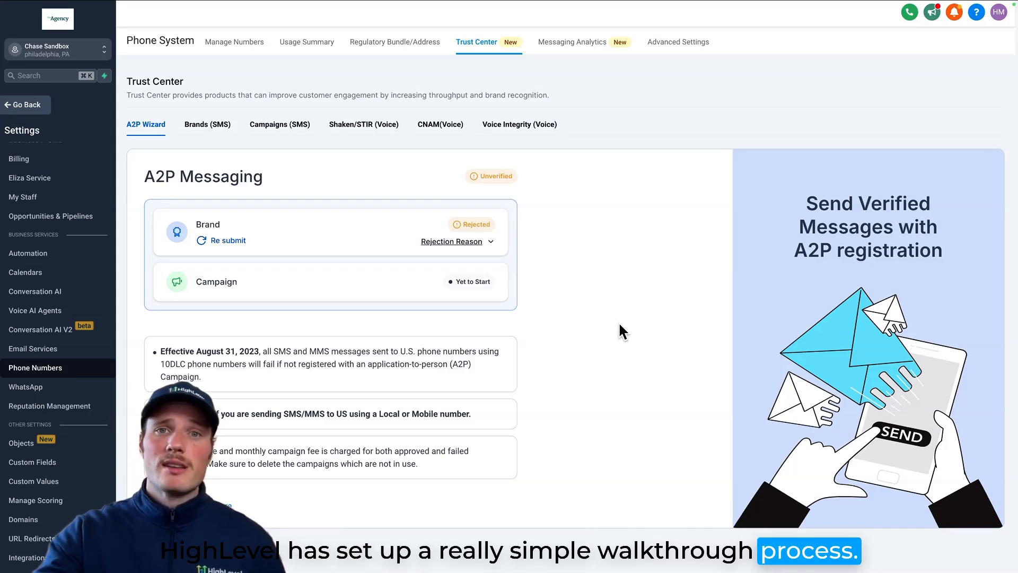
pyautogui.moveTo(614, 367)
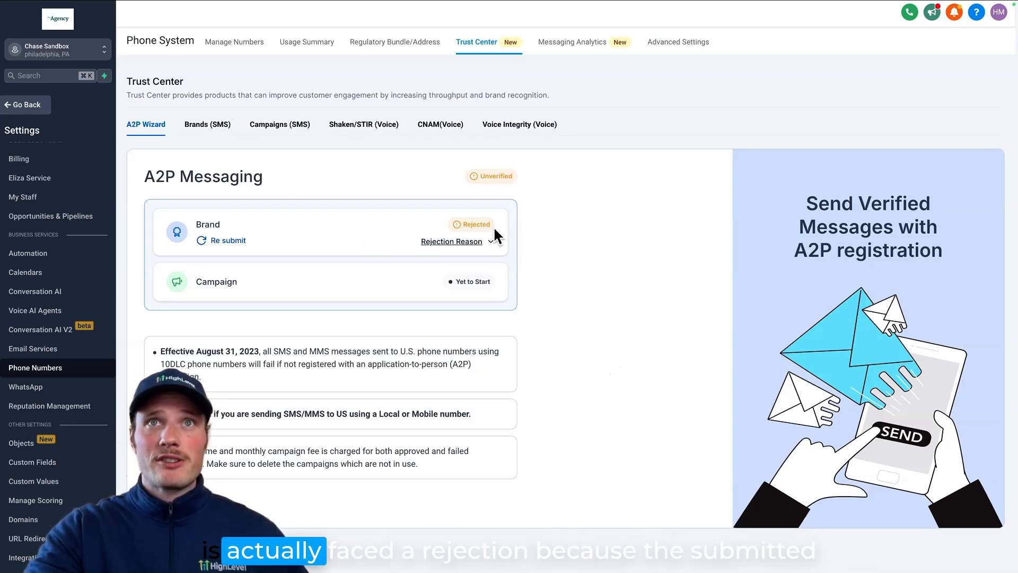
pyautogui.click(452, 242)
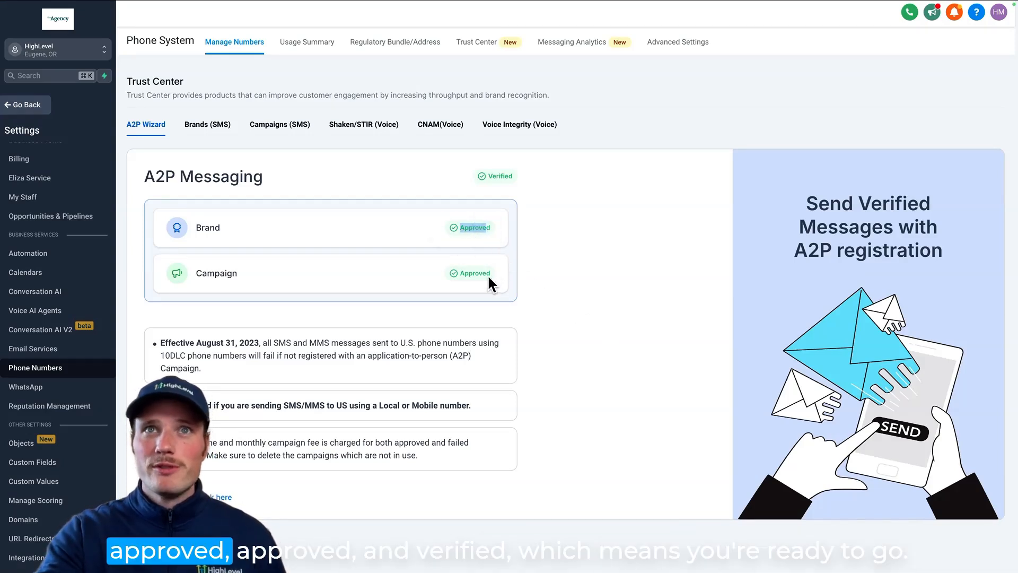
pyautogui.moveTo(542, 187)
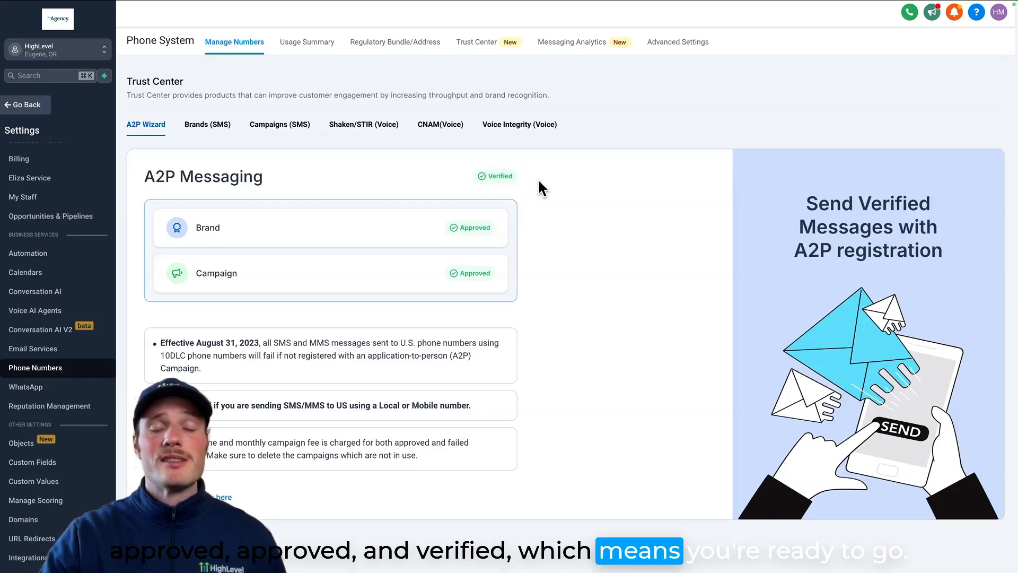